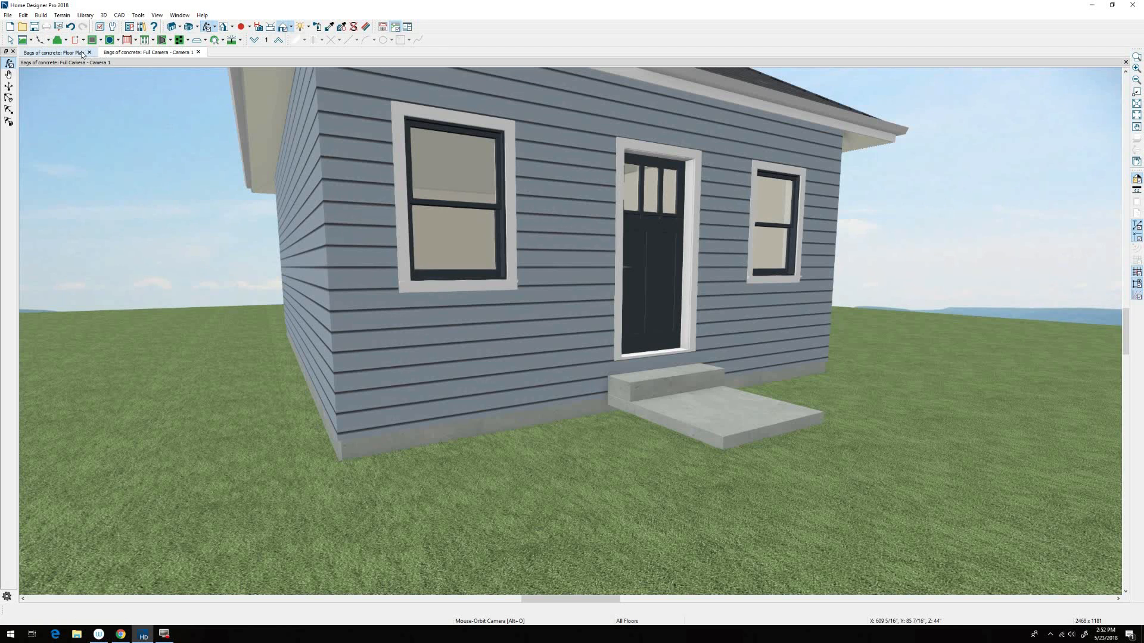
Select the 4-ft-wide slab outside the front door on the floor plan
left_click(62, 53)
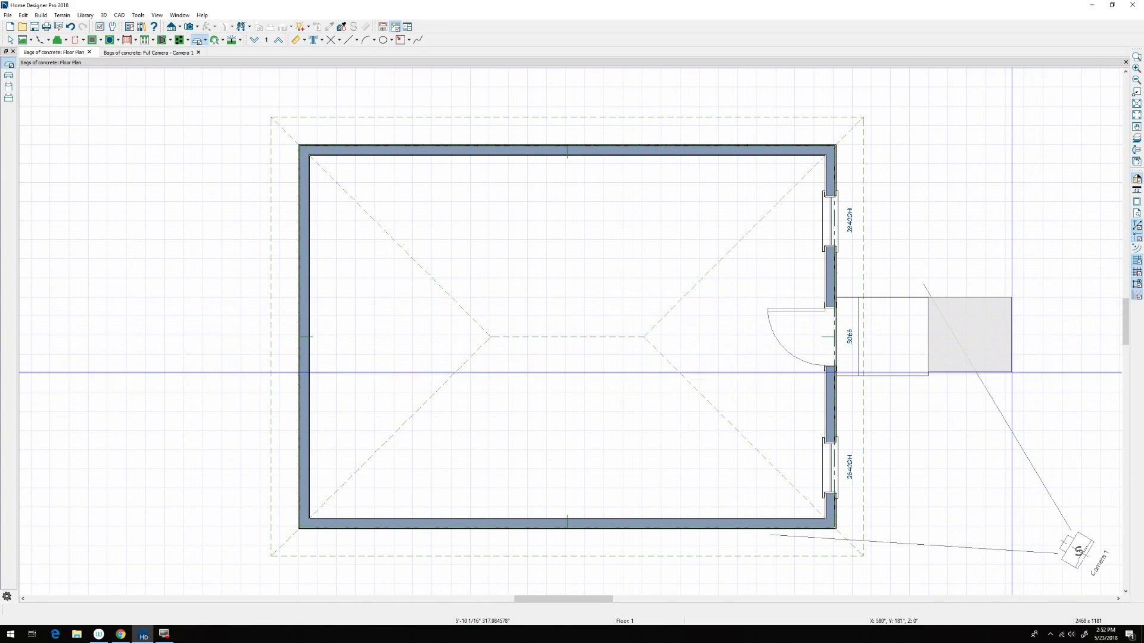
left_click(977, 339)
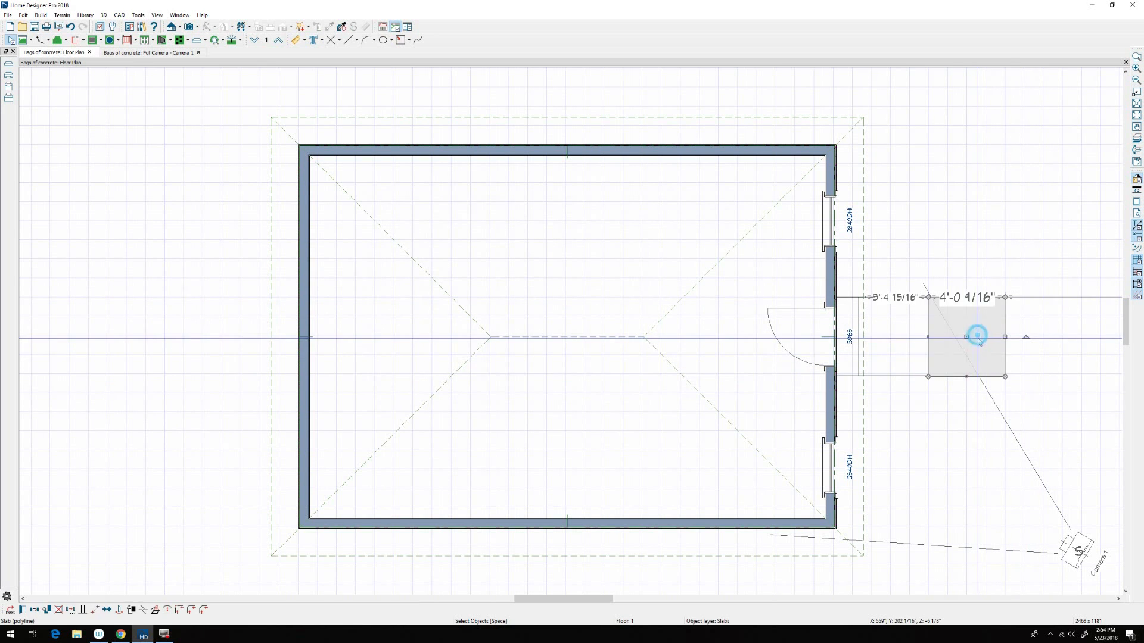
left_click(153, 51)
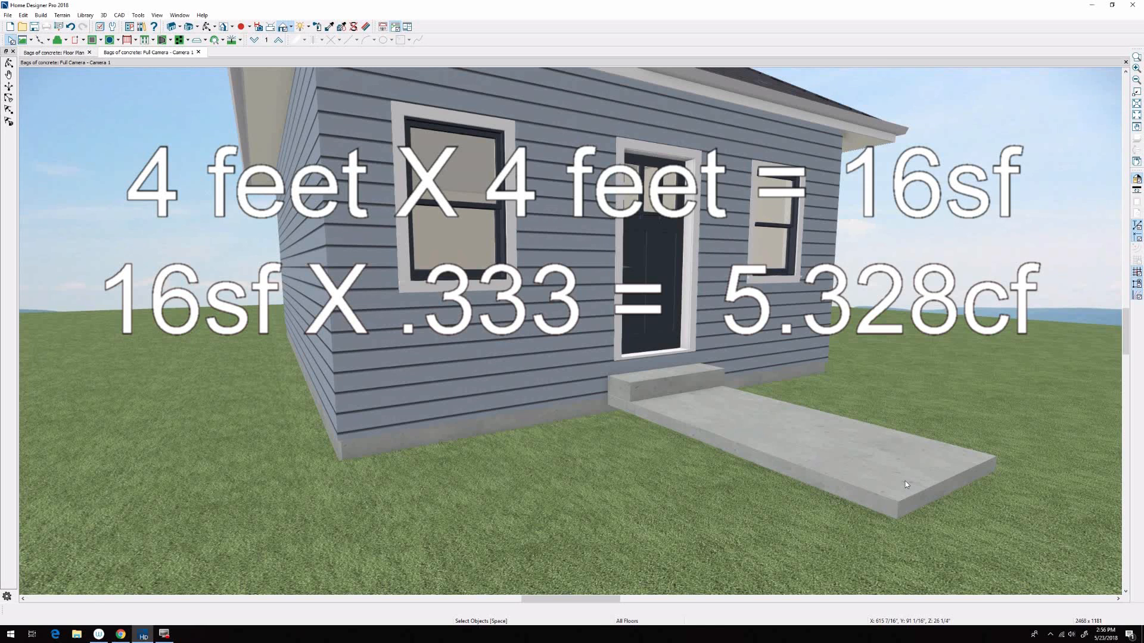
Search Google for cubic feet of concrete in an 80 lb bag
left_click(120, 634)
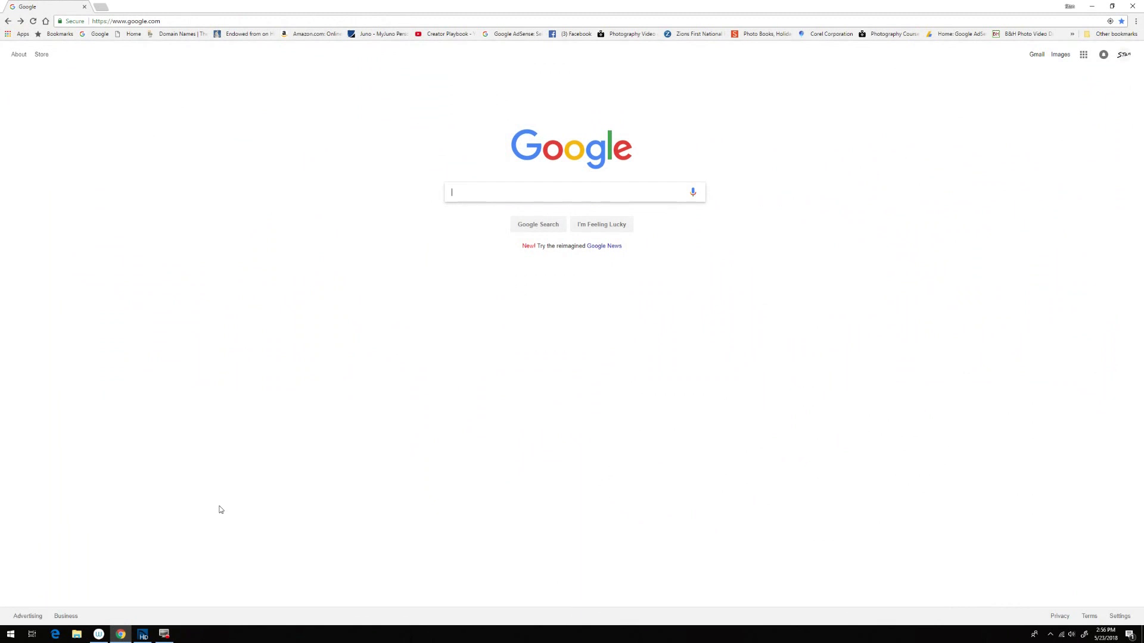
type("cu")
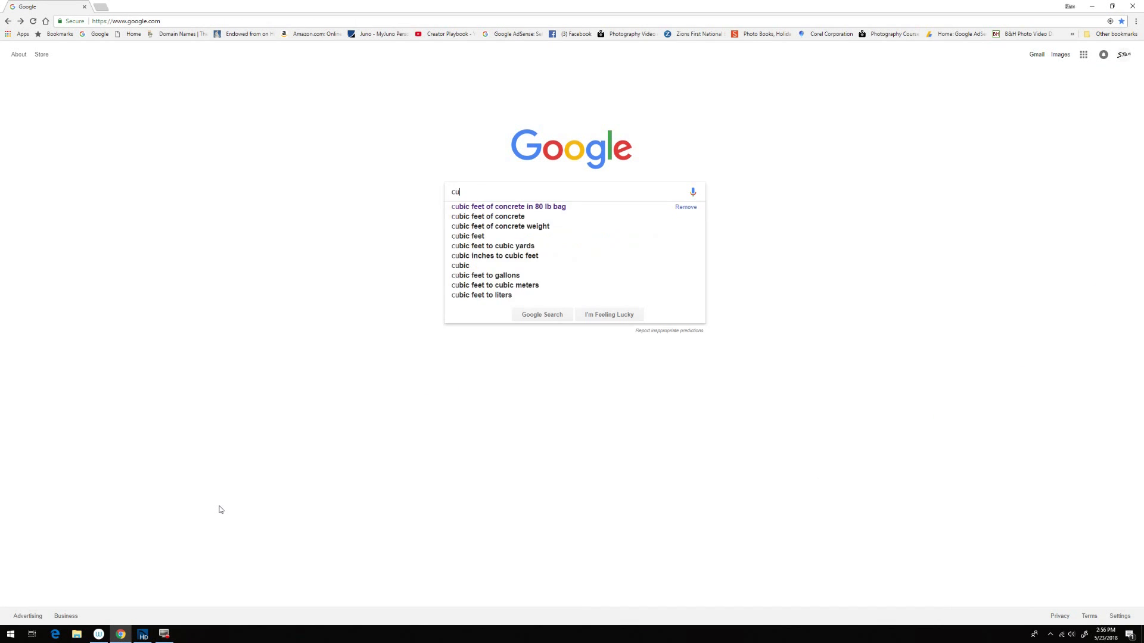
type("bi")
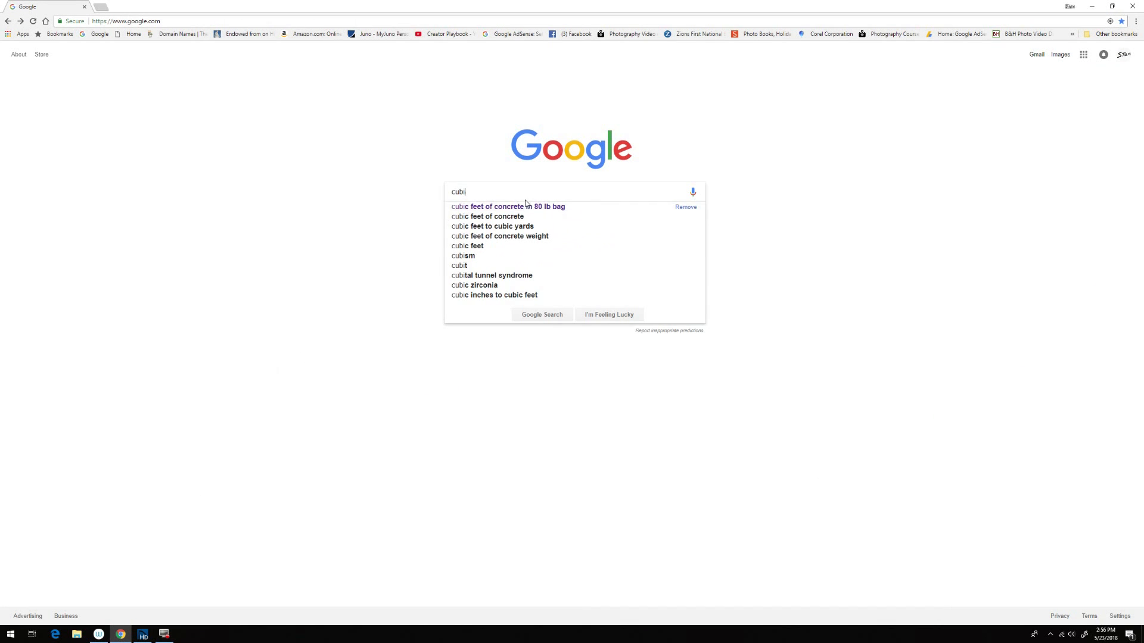
left_click(507, 206)
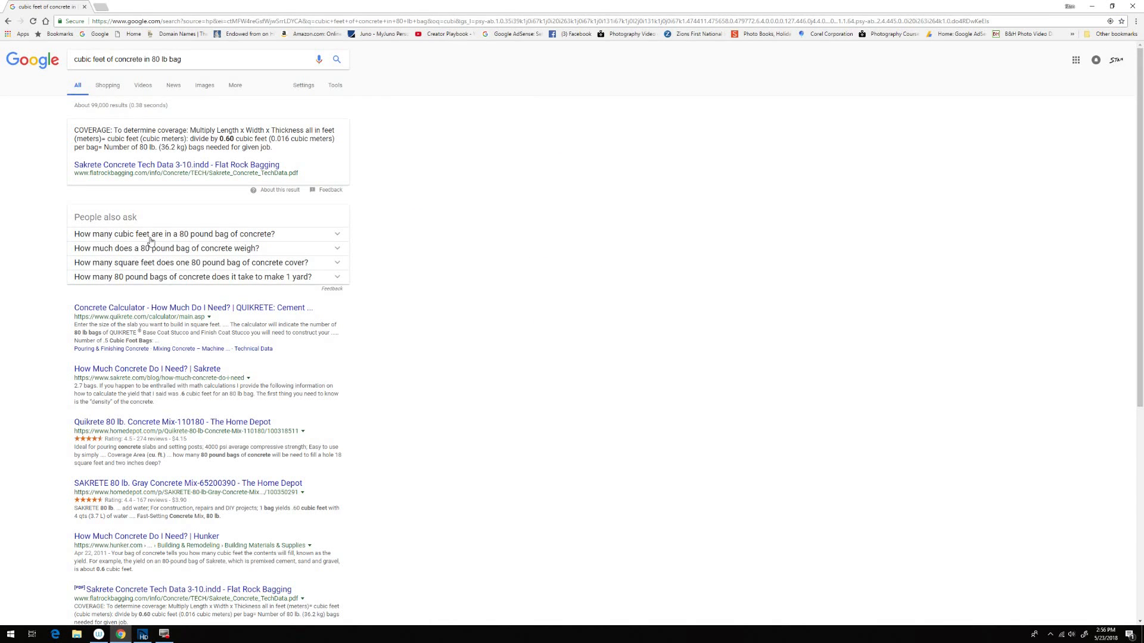
Expand the People-also-ask answer showing an 80 lb bag yields .60 cubic feet
left_click(220, 233)
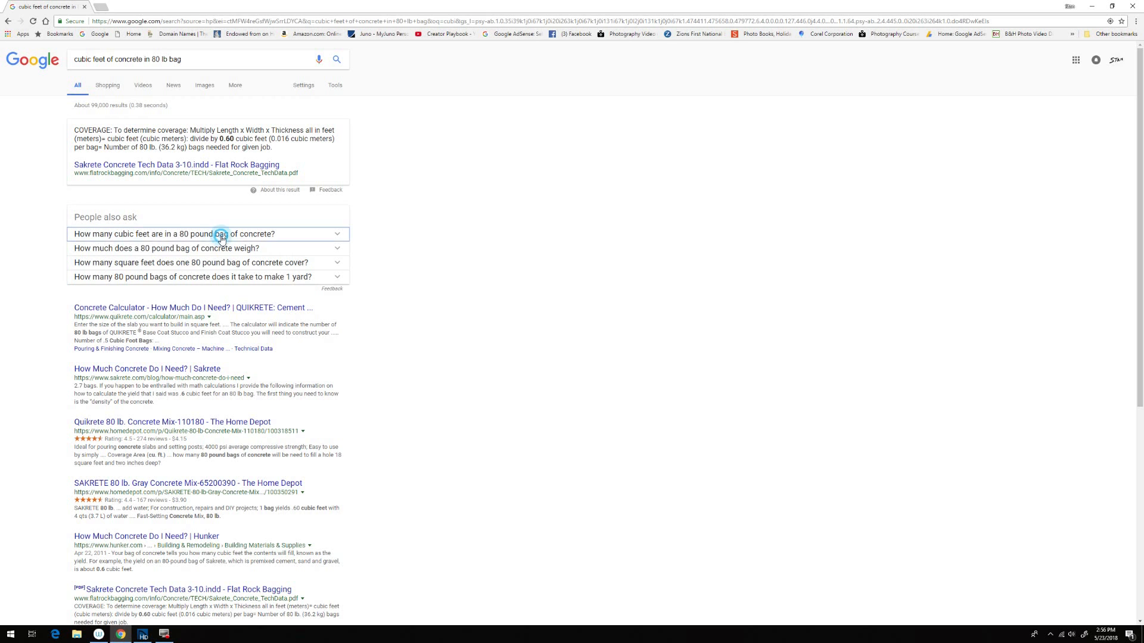
left_click(221, 233)
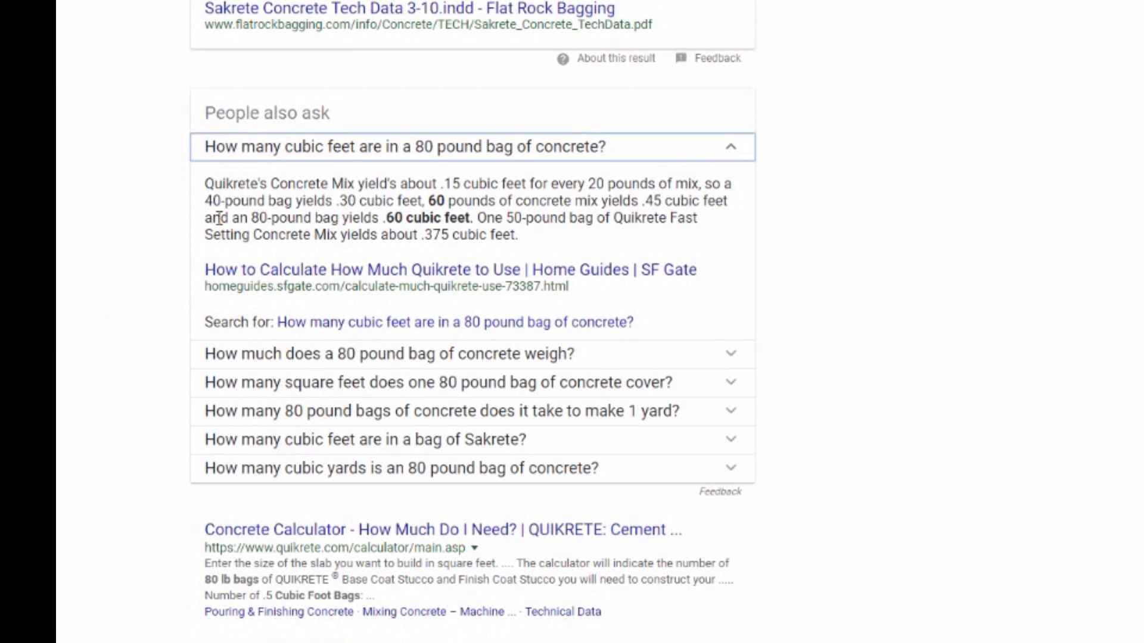
mouse_move(471, 235)
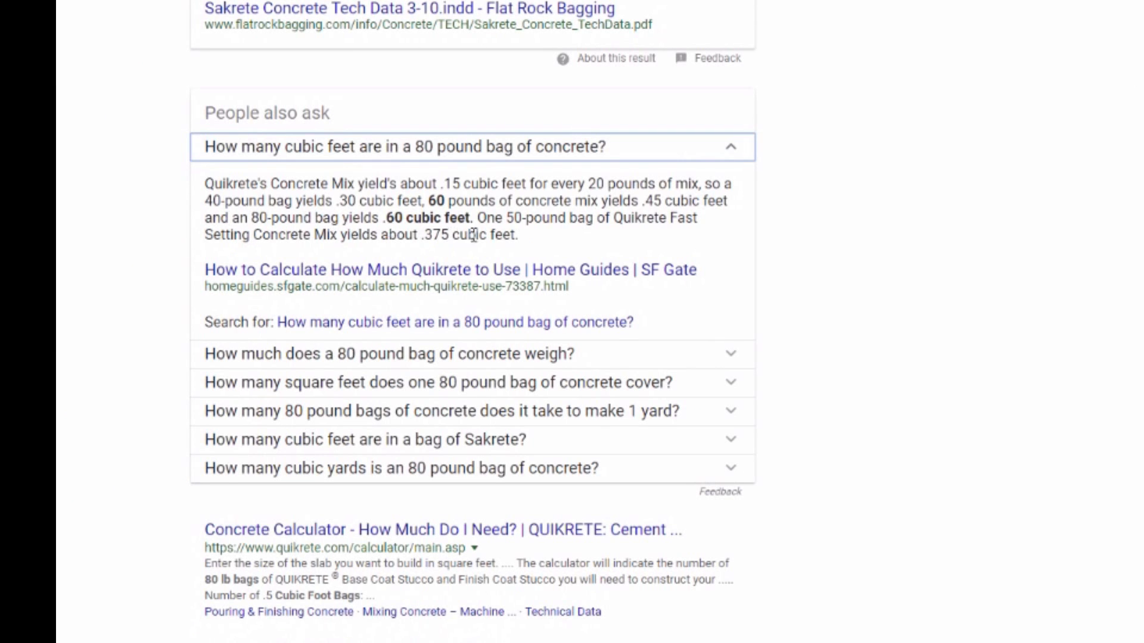
mouse_move(299, 215)
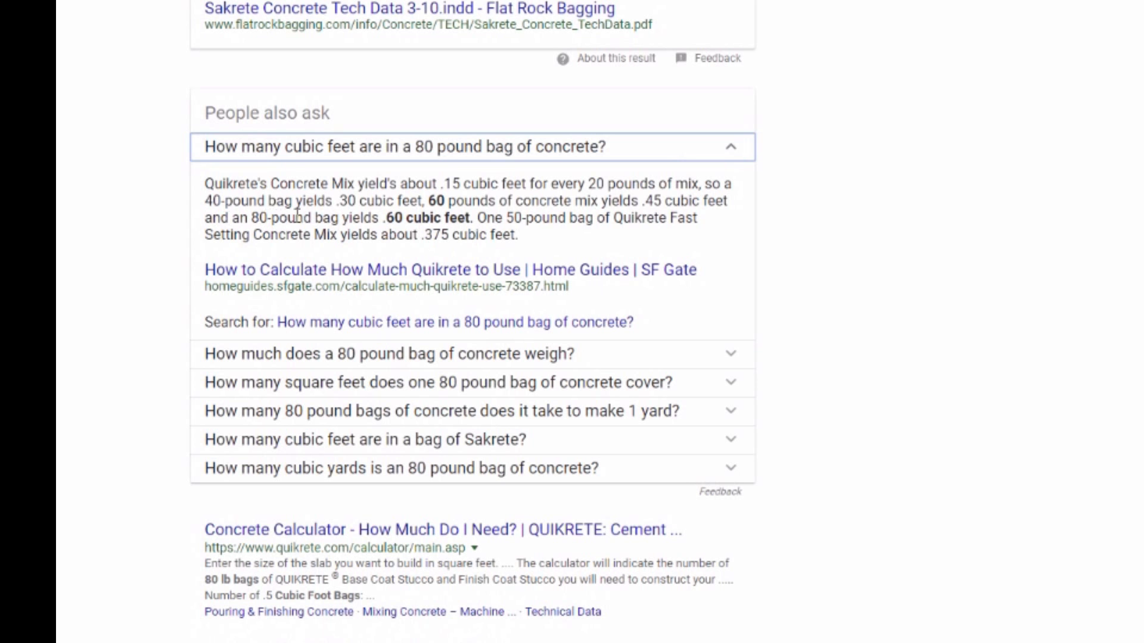
mouse_move(394, 235)
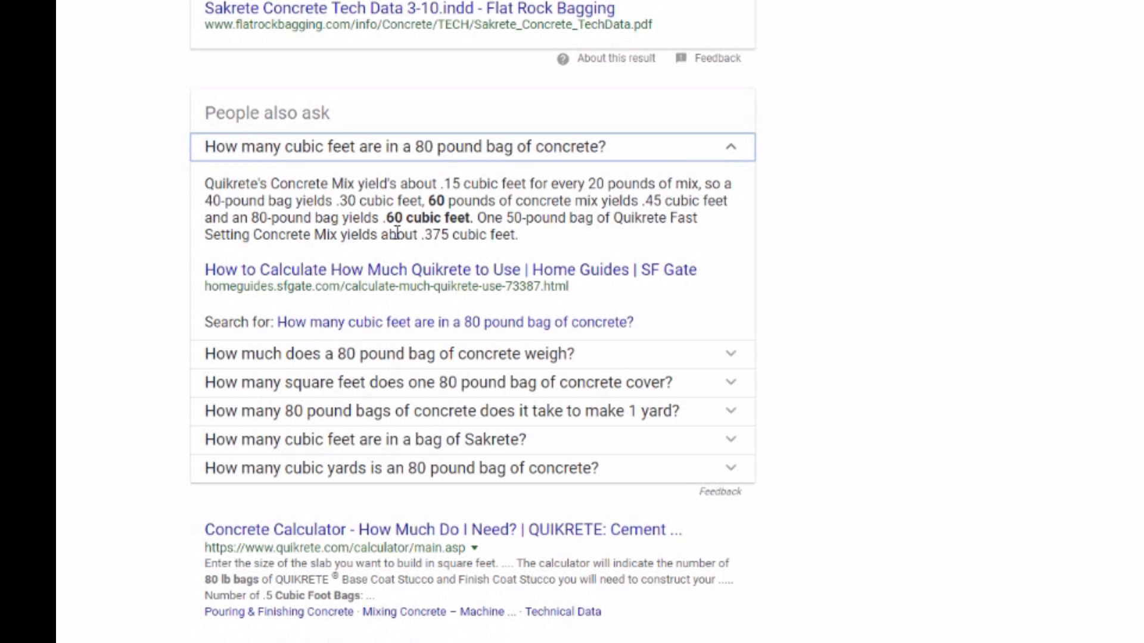